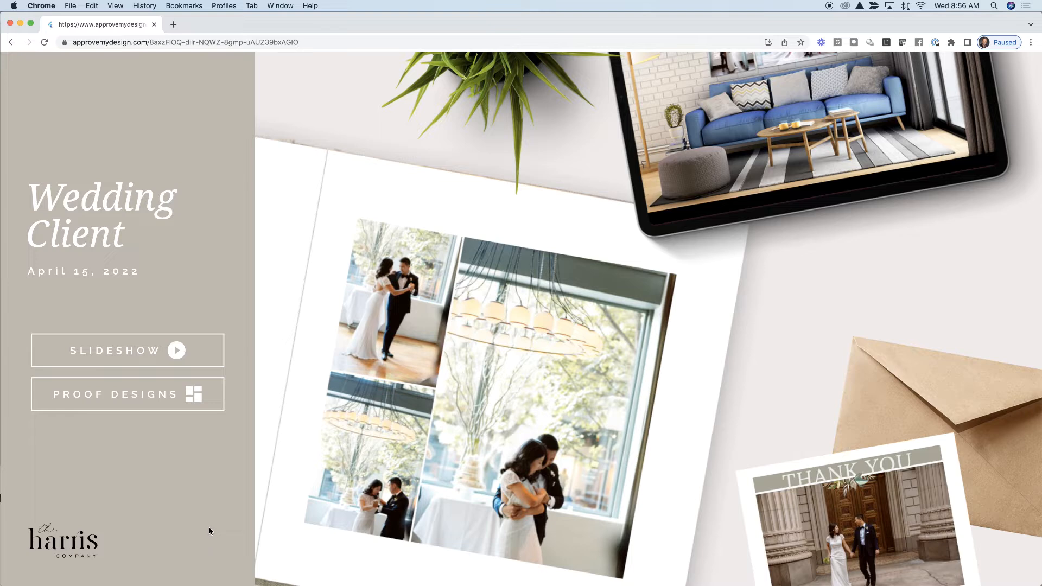
mouse_move(170, 402)
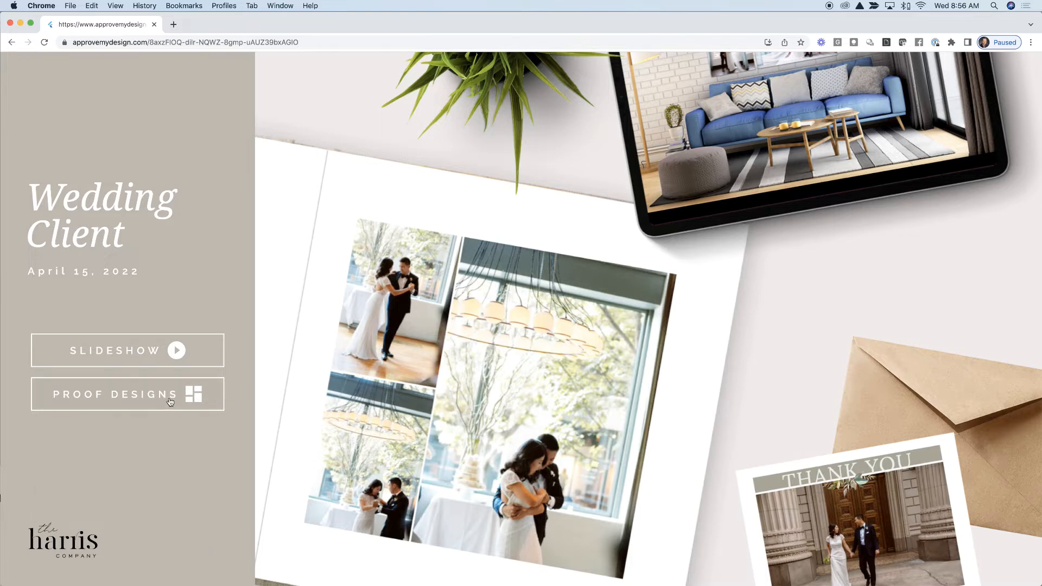
left_click(127, 394)
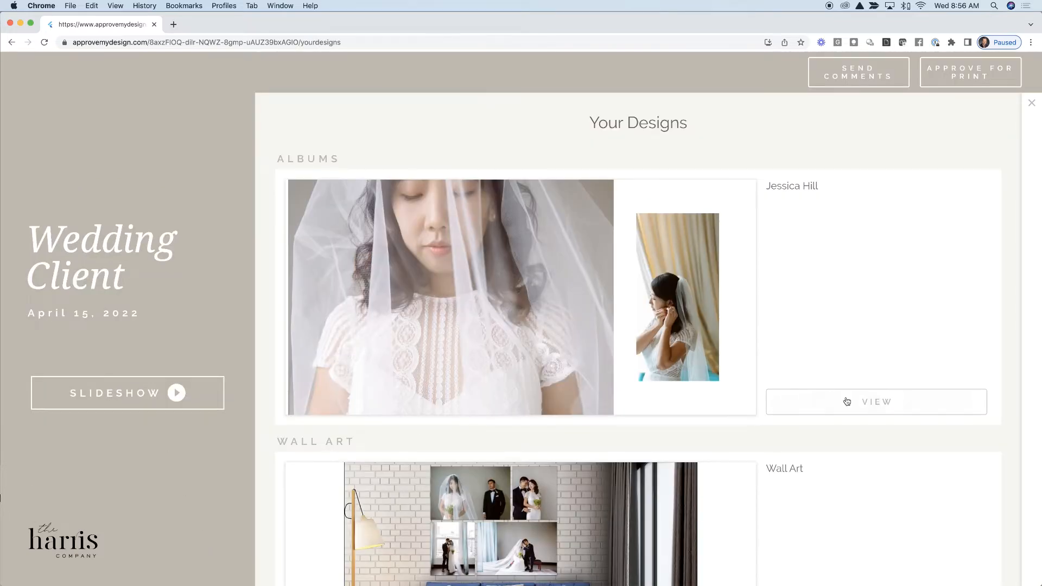
left_click(876, 402)
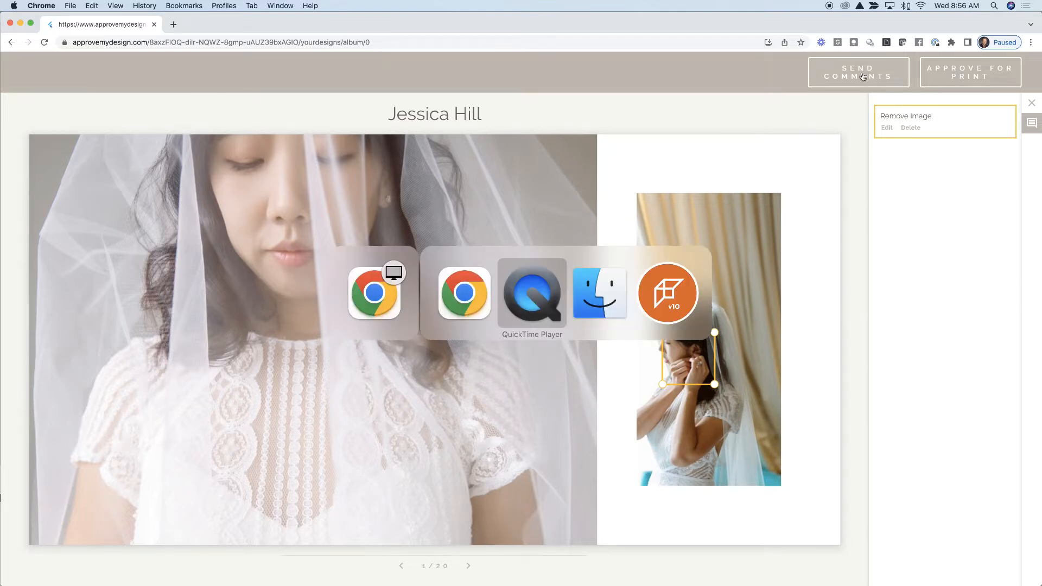
left_click(667, 293)
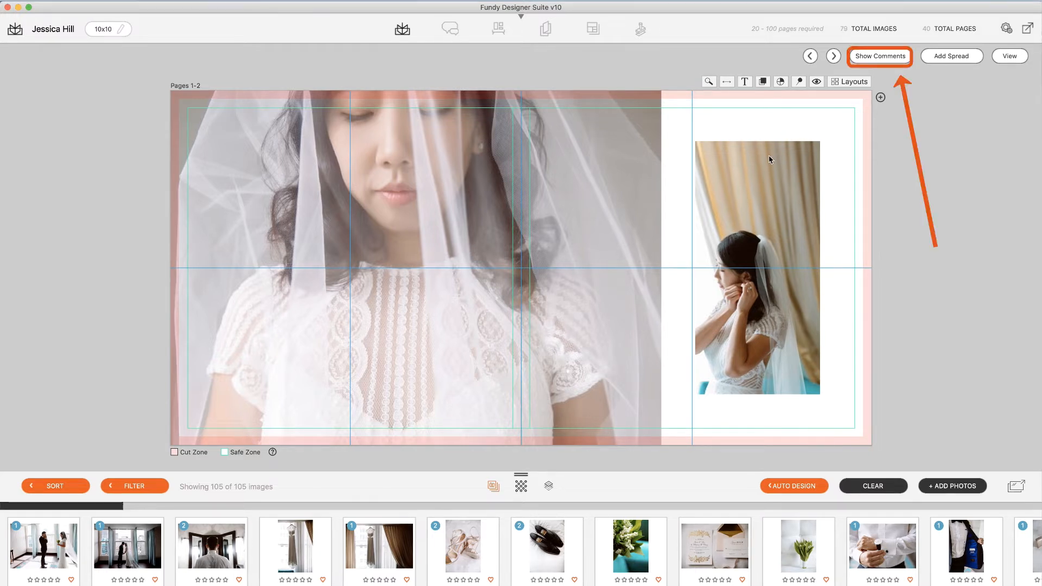
mouse_move(925, 76)
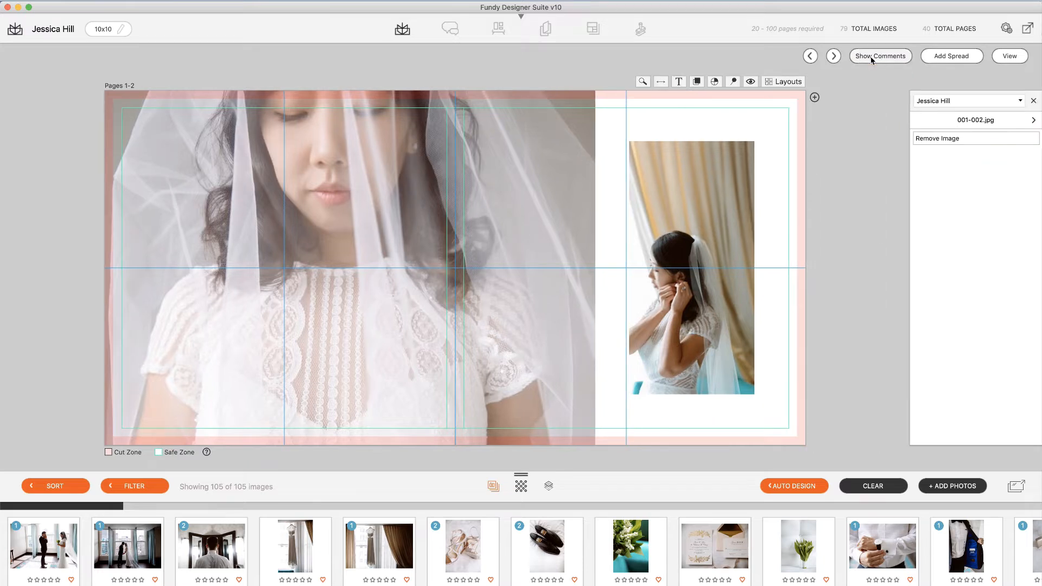
Browse the design comment list from Remove Image to the Wall Art 'Swap this image out' comment.
left_click(970, 100)
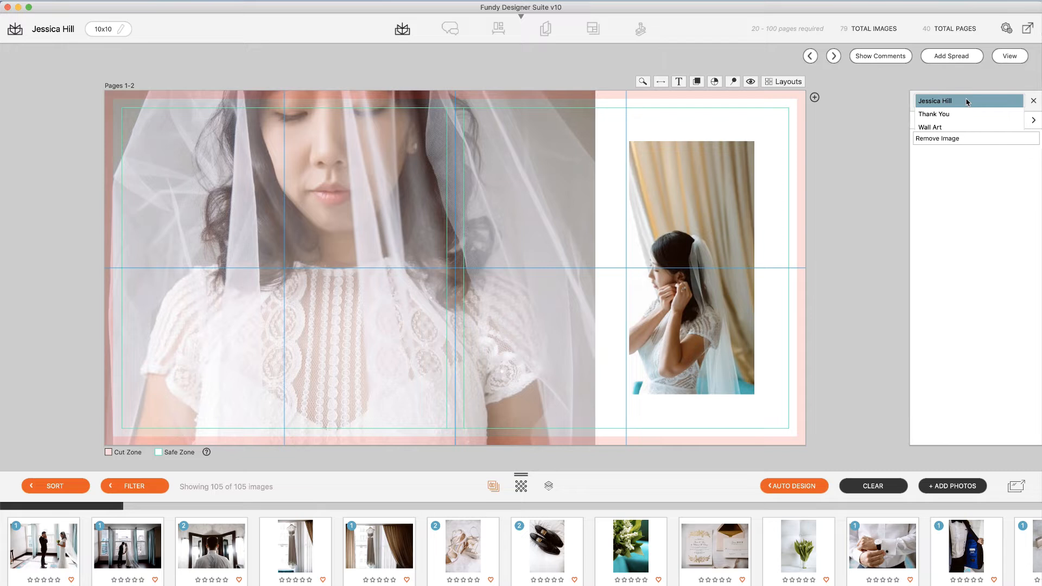
mouse_move(967, 102)
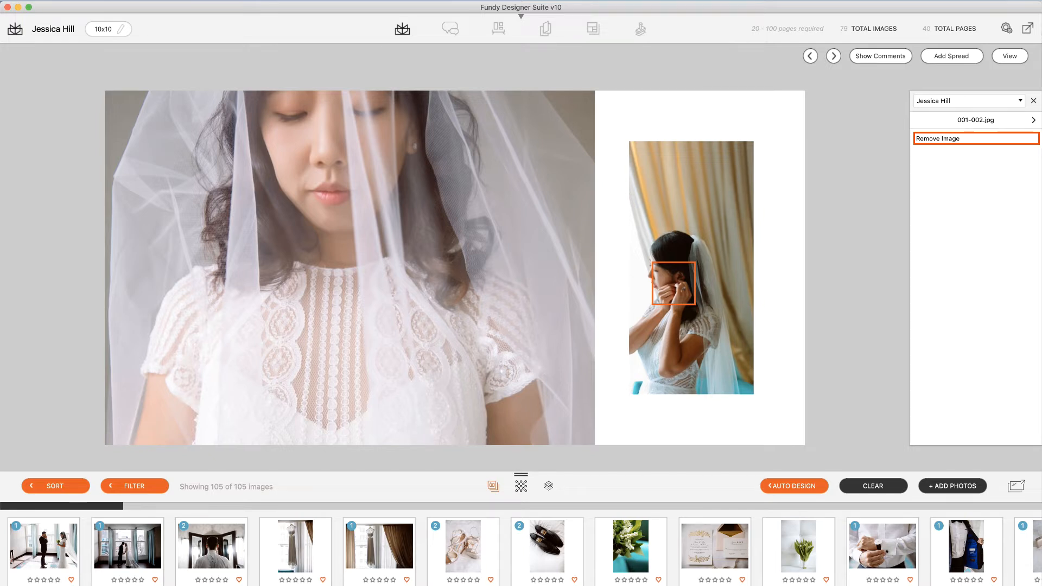
left_click(833, 55)
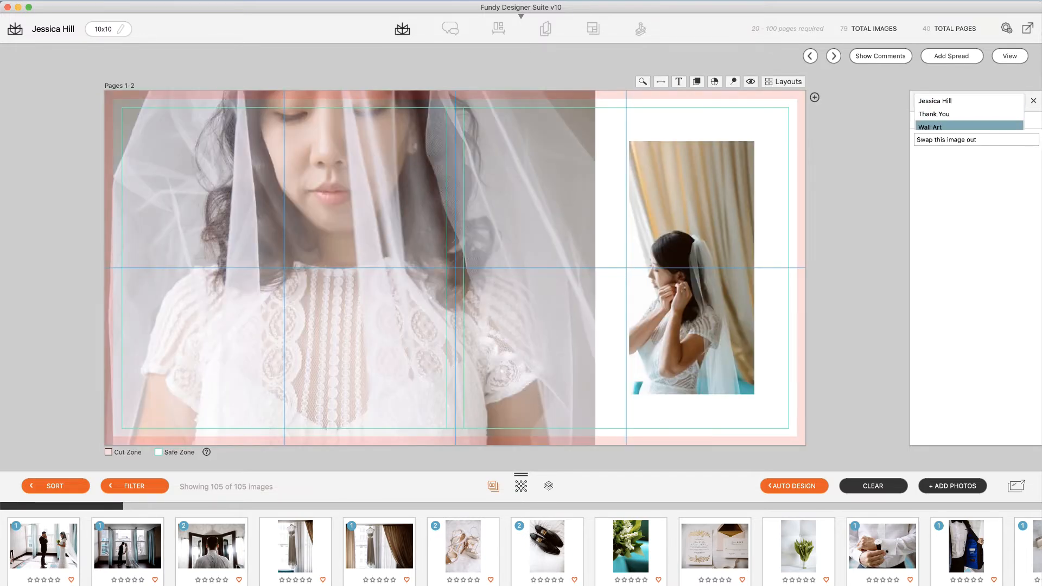
Show the Thank You comment 'Use image #2 instead' and list the Wedding Proof entries.
left_click(933, 114)
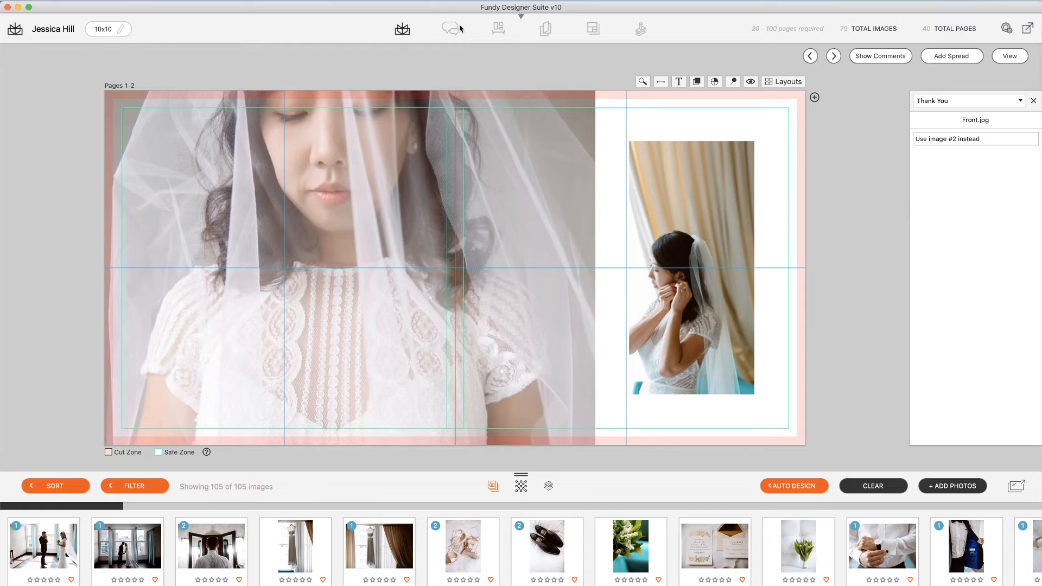
left_click(450, 28)
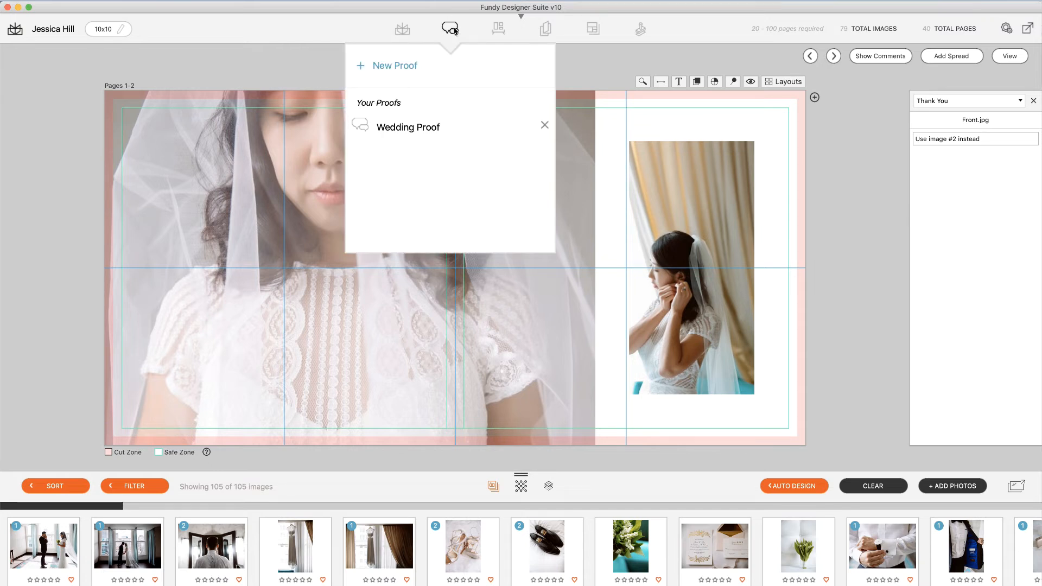